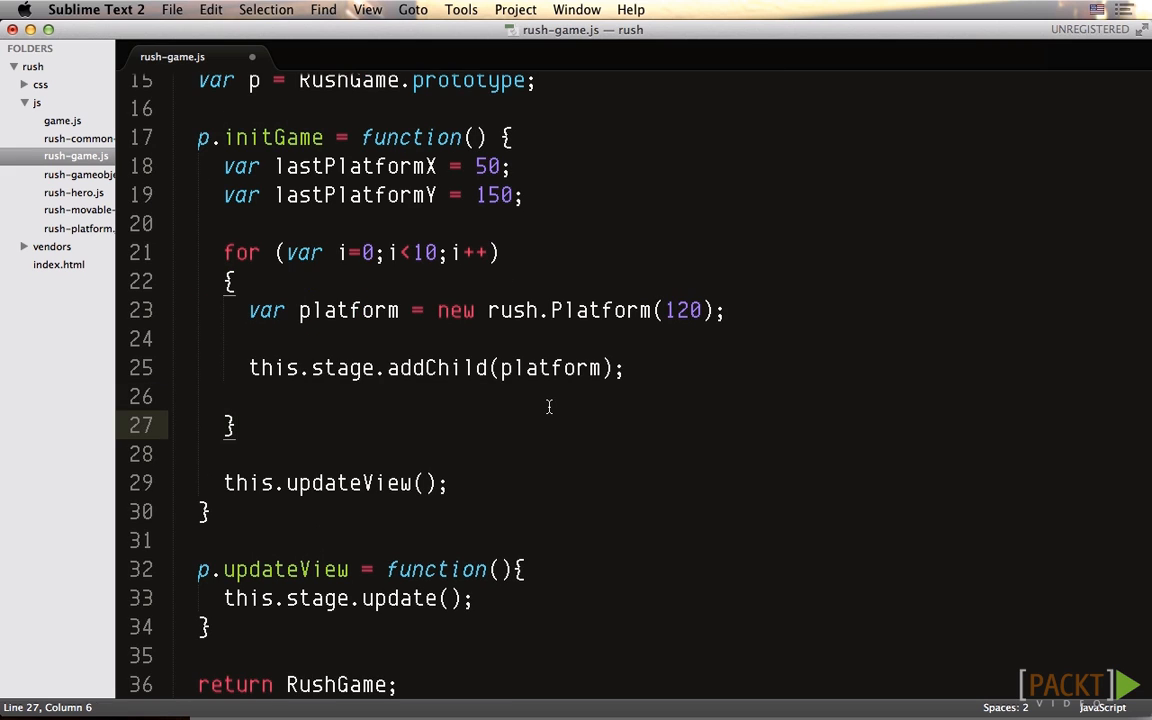
Place the cursor inside the platform for loop in rush-game.js, before addChild
left_click(724, 310)
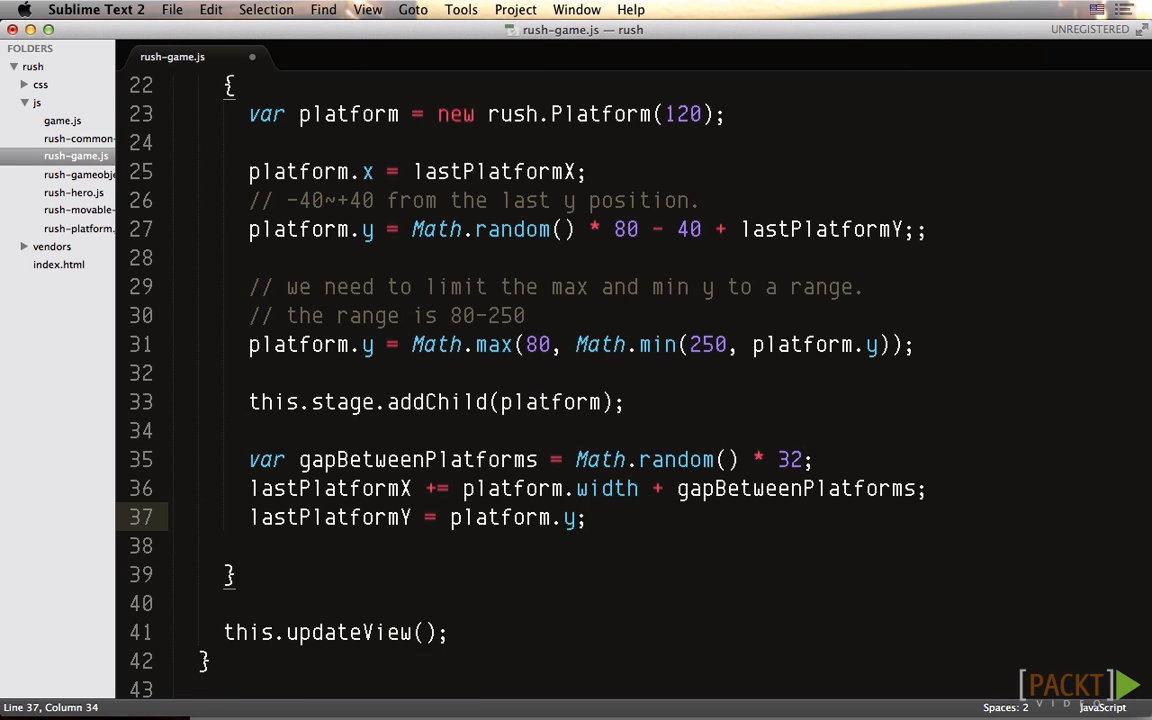
mouse_move(949, 536)
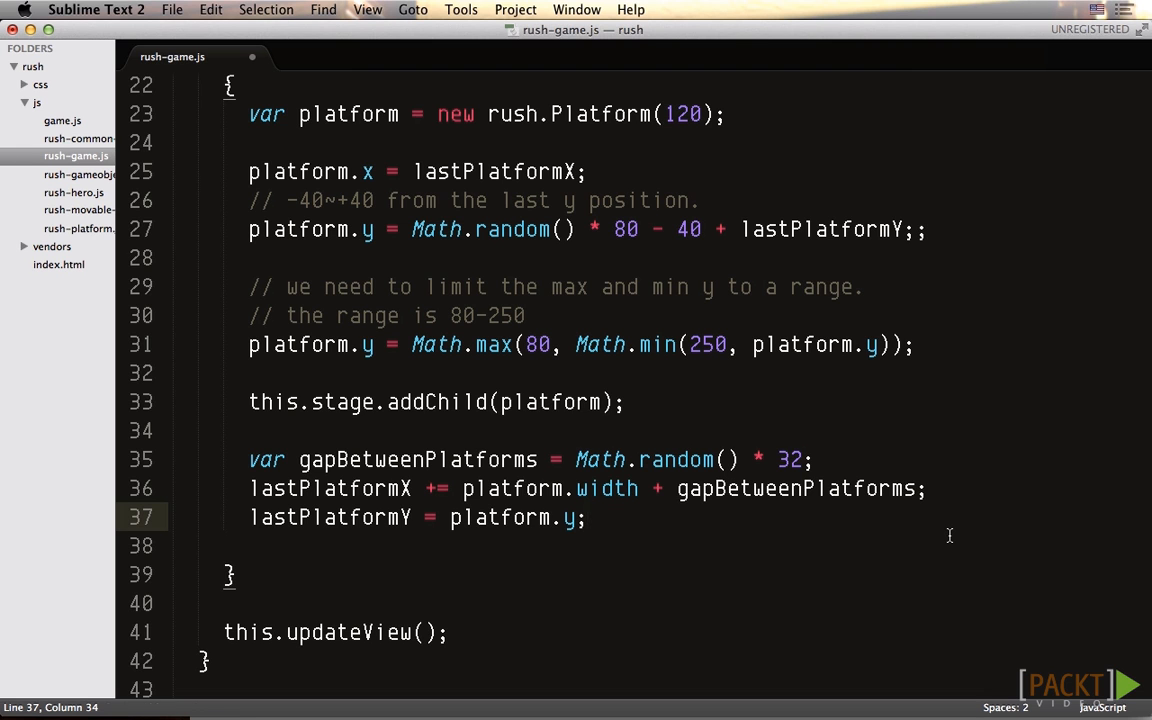
Scroll down past the platform loop to where the hero at 100,100 is added
scroll("down", 3)
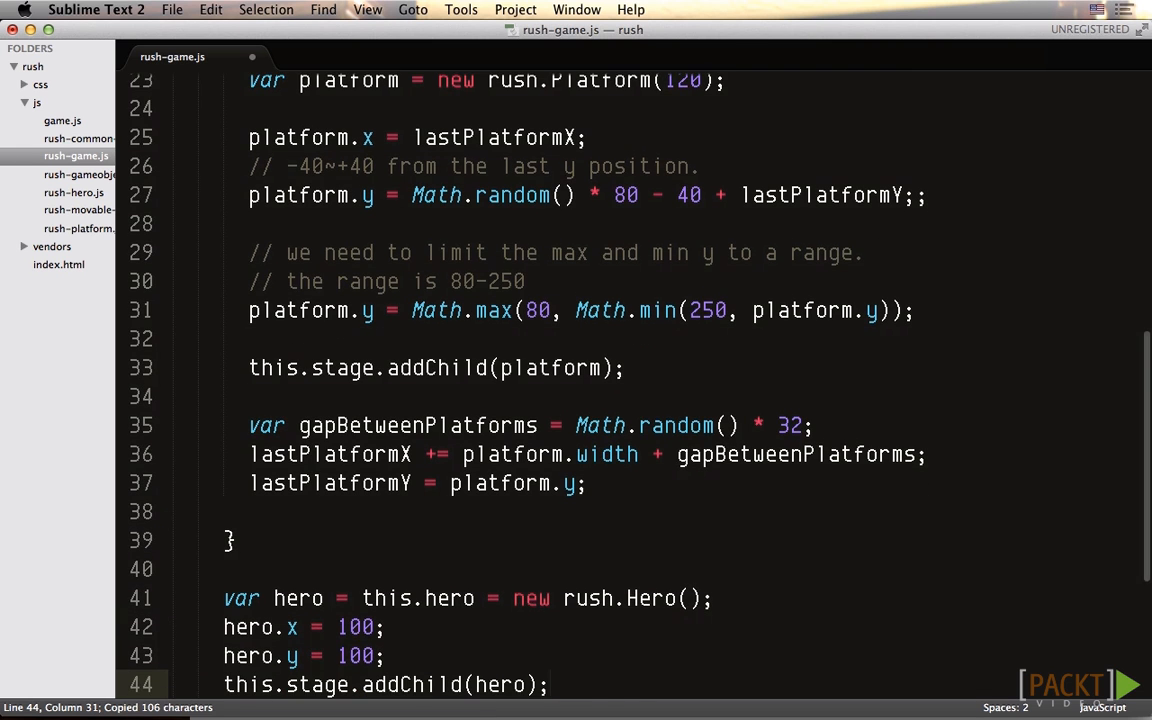
scroll("down", 3)
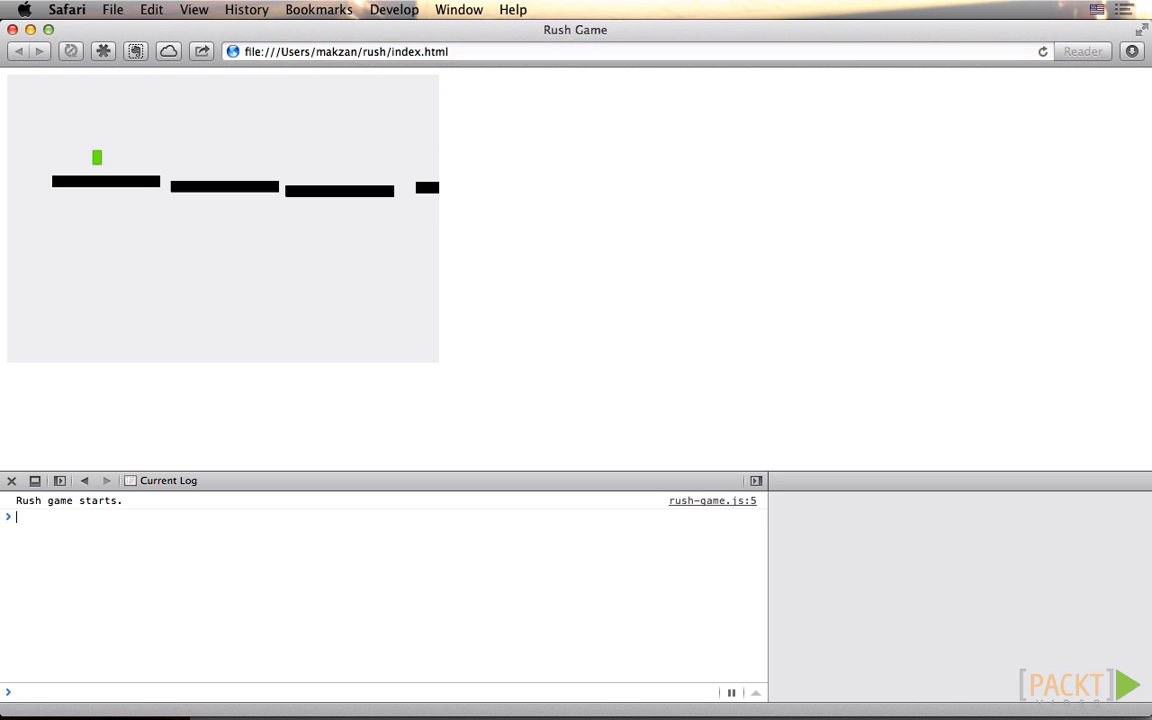
Reload index.html twice so the black platforms regenerate at new random heights
left_click(1042, 51)
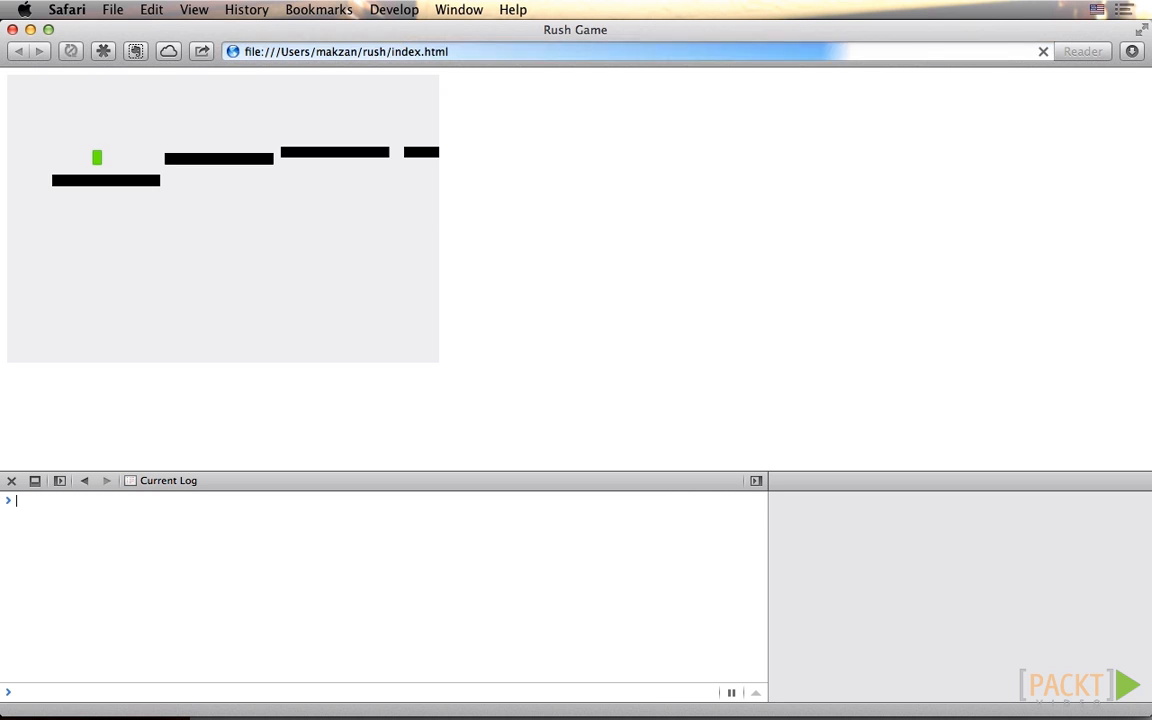
left_click(1043, 51)
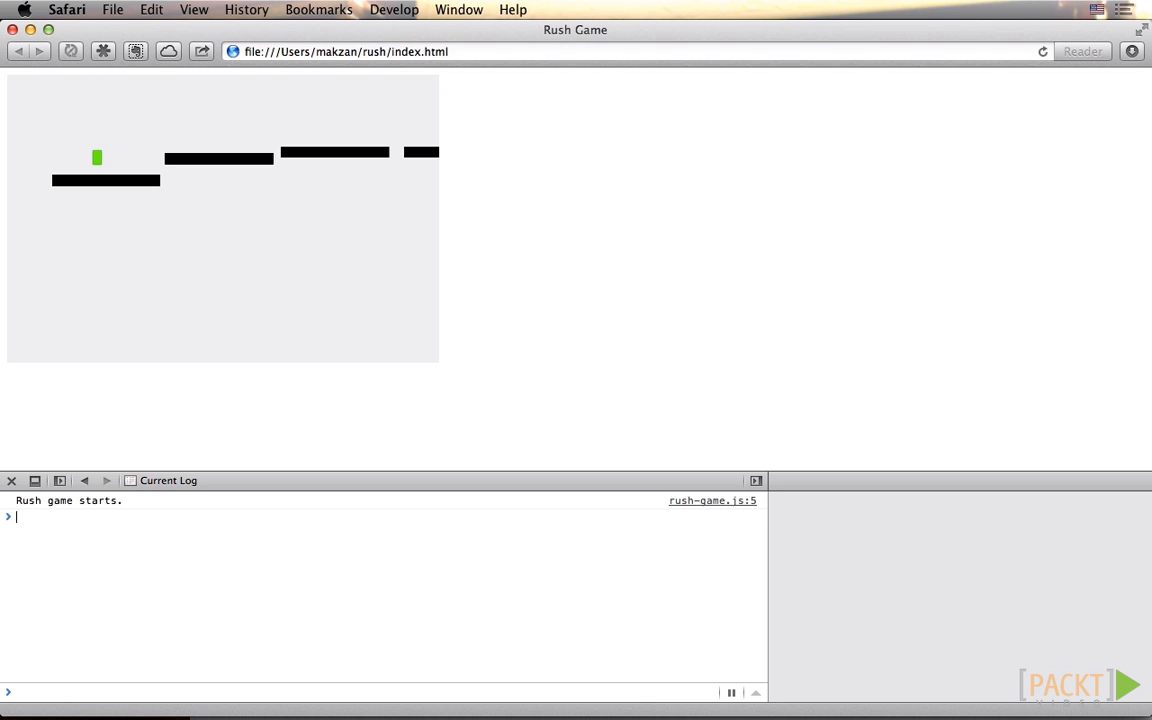